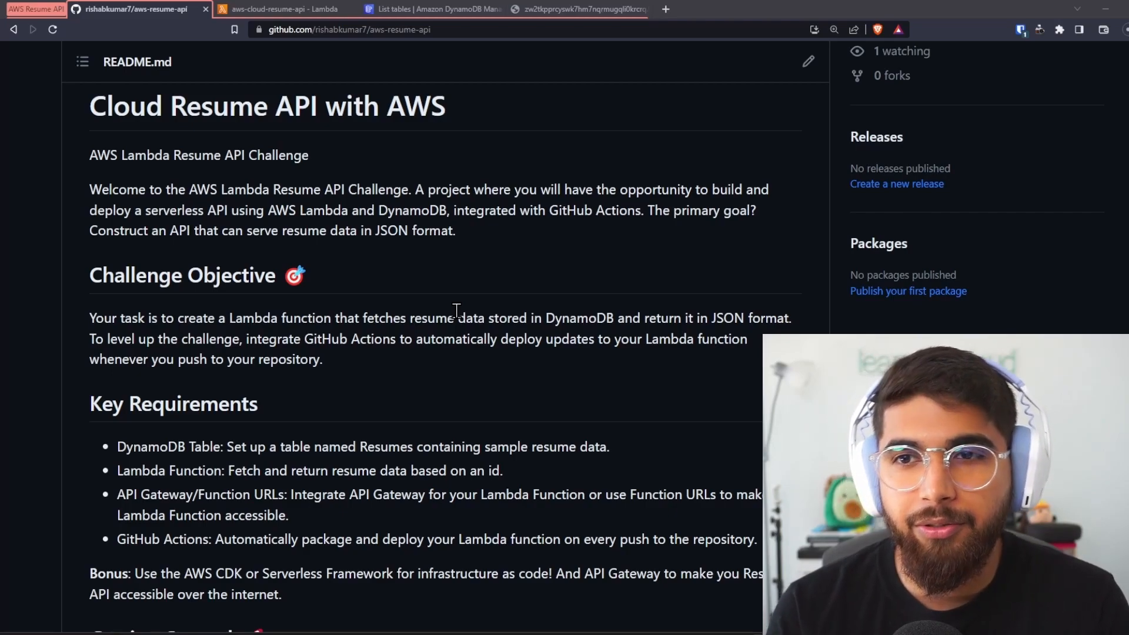
Scroll the README down to Getting Started and follow the 'this schema' link to JSON Resume
scroll("down", 3)
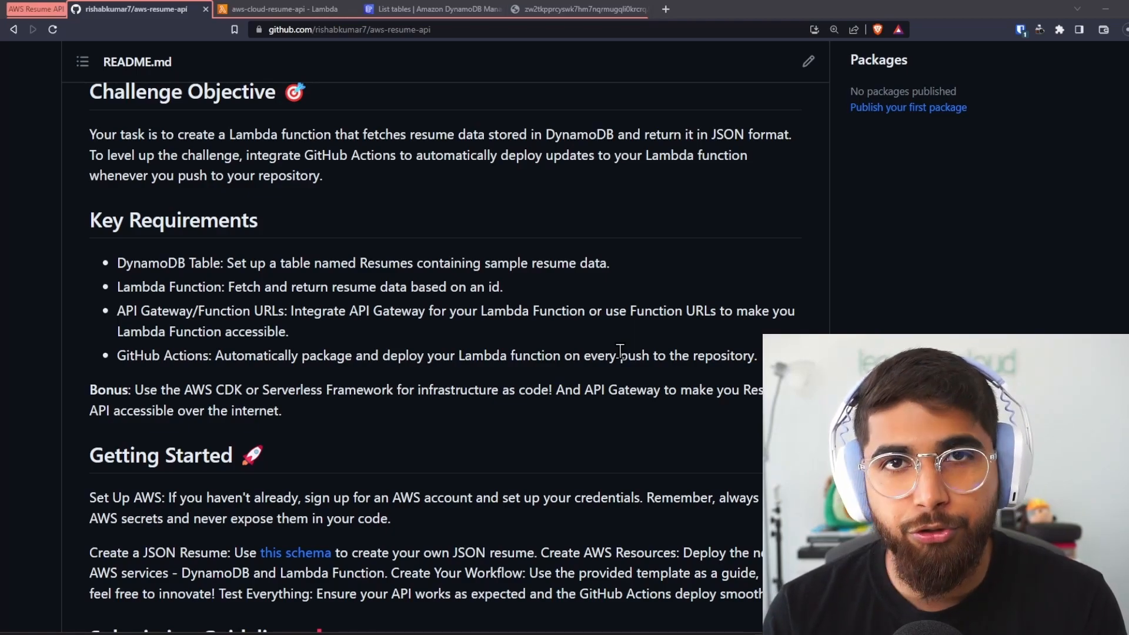
scroll("down", 3)
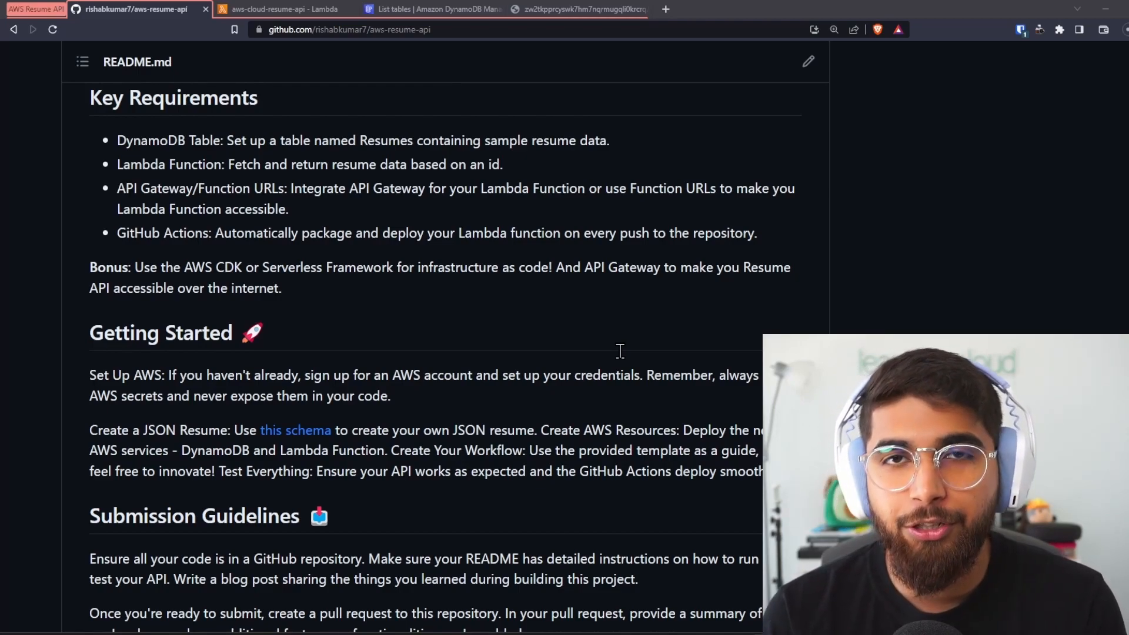
scroll("down", 3)
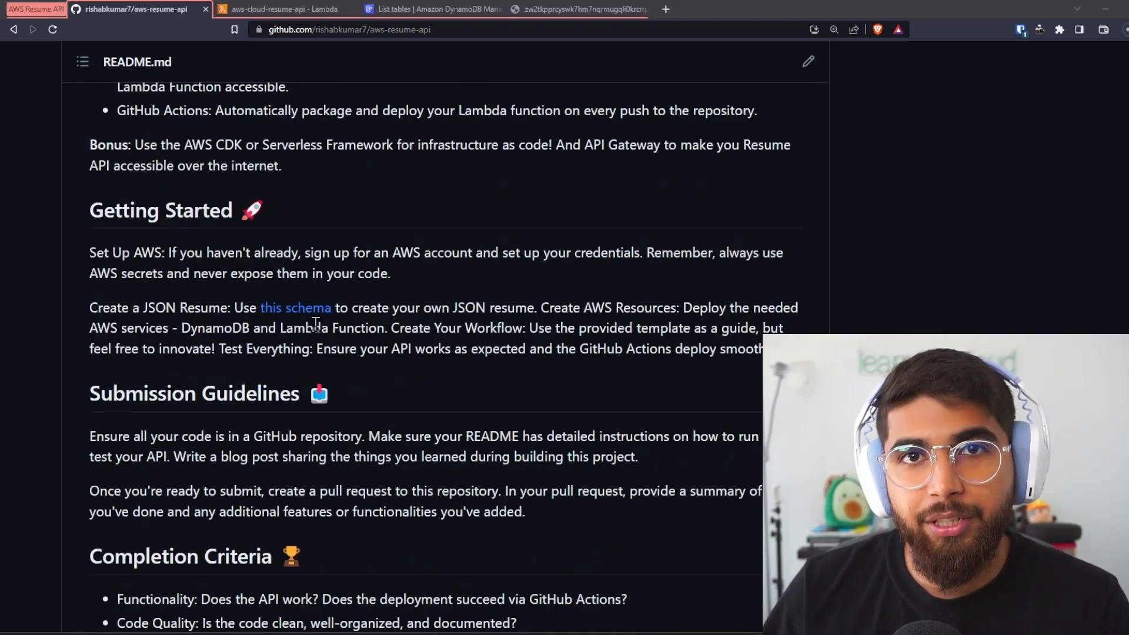
left_click(294, 308)
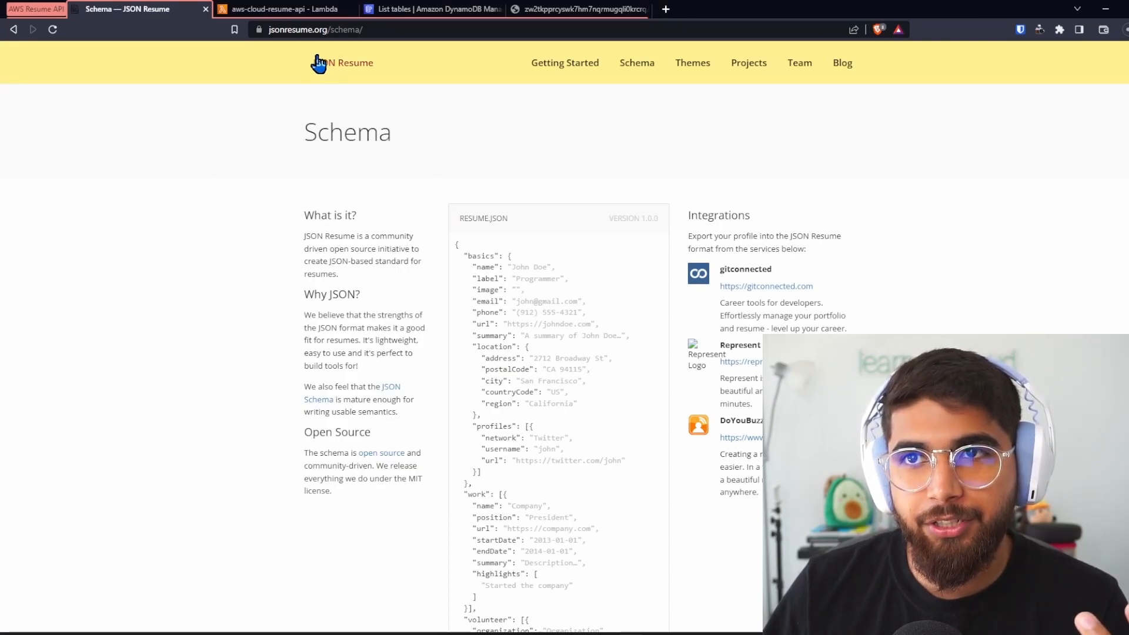
mouse_move(461, 257)
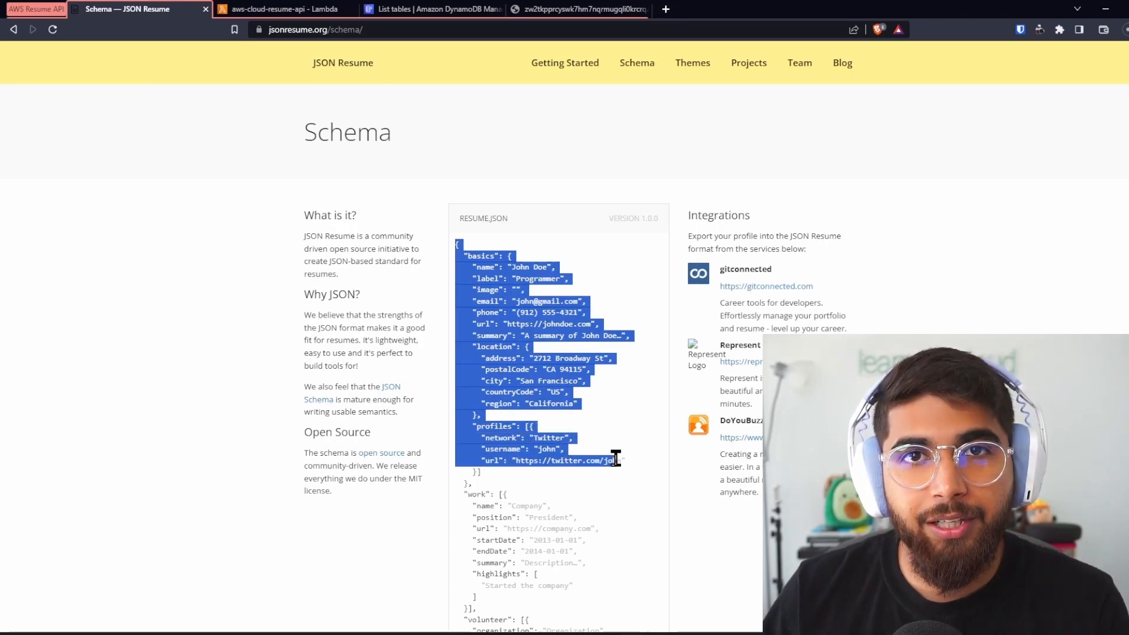
Go back to the Cloud Resume API README, then view the resume-api and resume-challenge DynamoDB tables
left_click(640, 455)
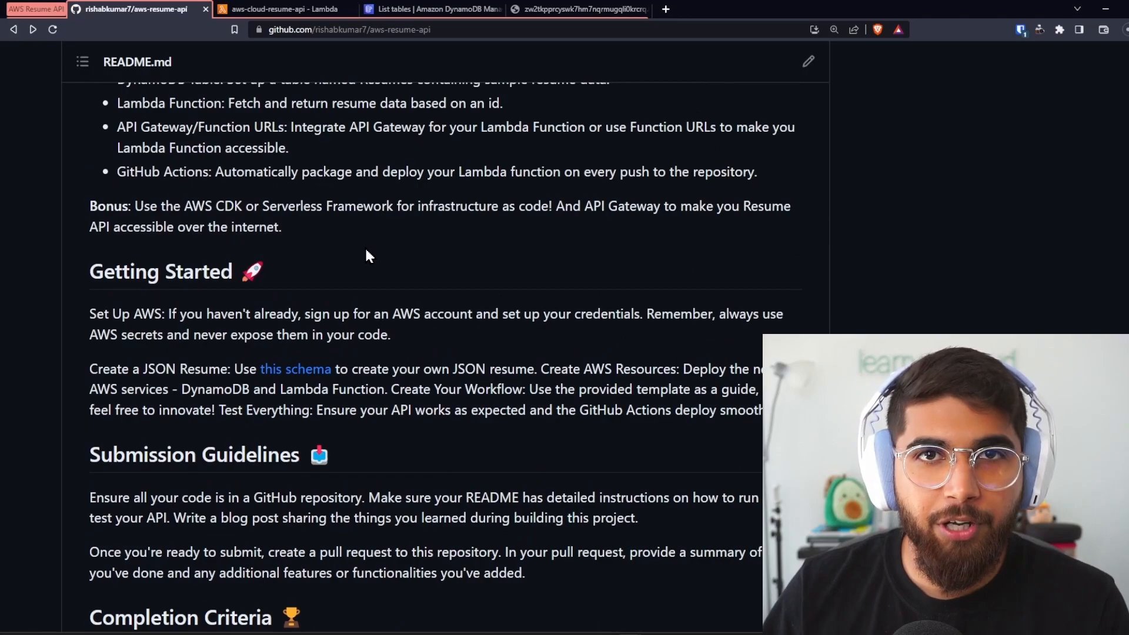
mouse_move(362, 149)
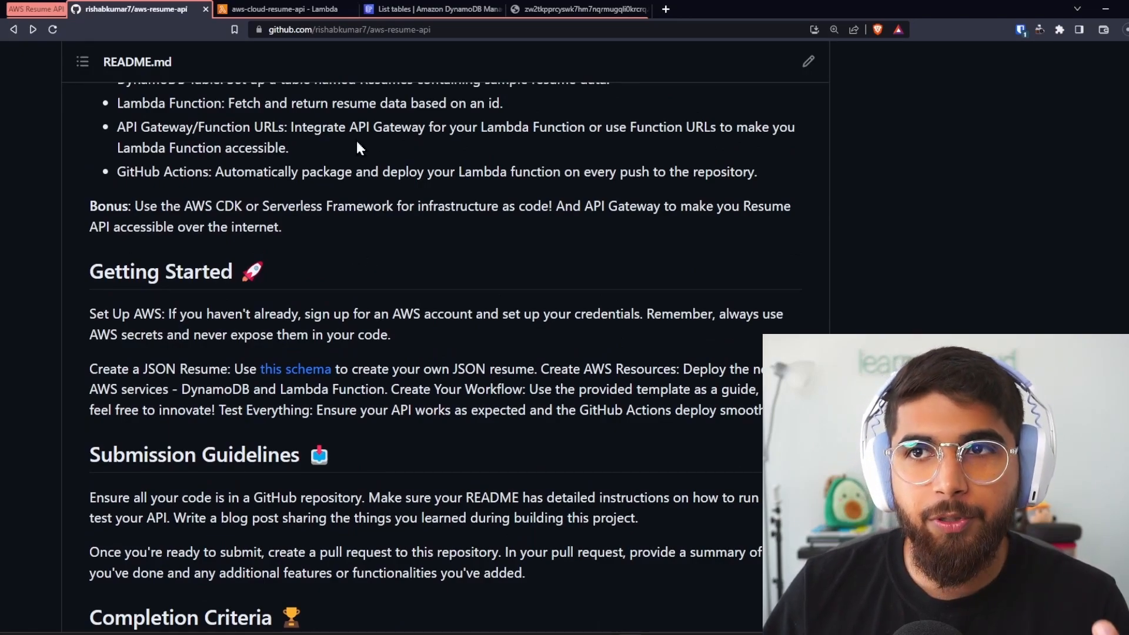
left_click(284, 8)
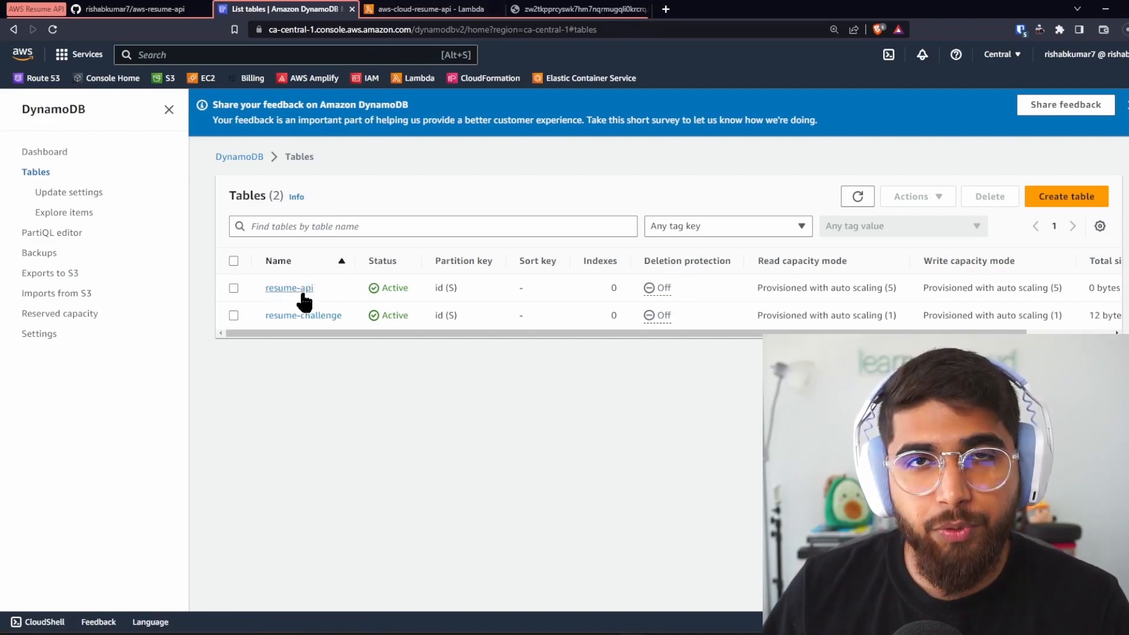
View the aws-cloud-resume-api Lambda code, then the 200 OK Postman response for its URL
left_click(429, 8)
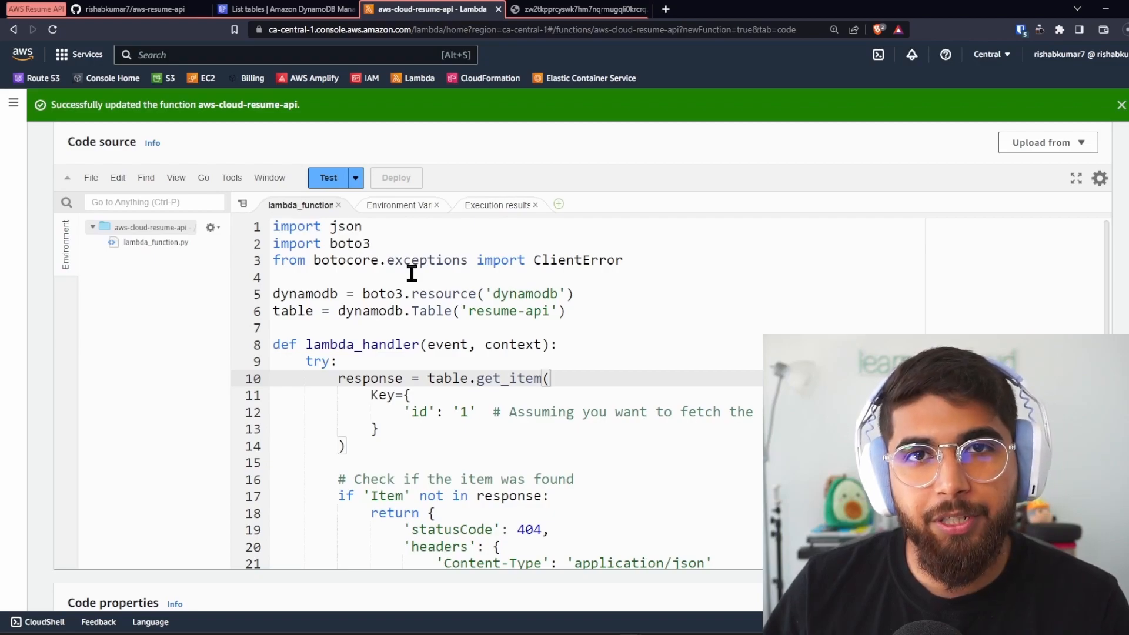
left_click(579, 8)
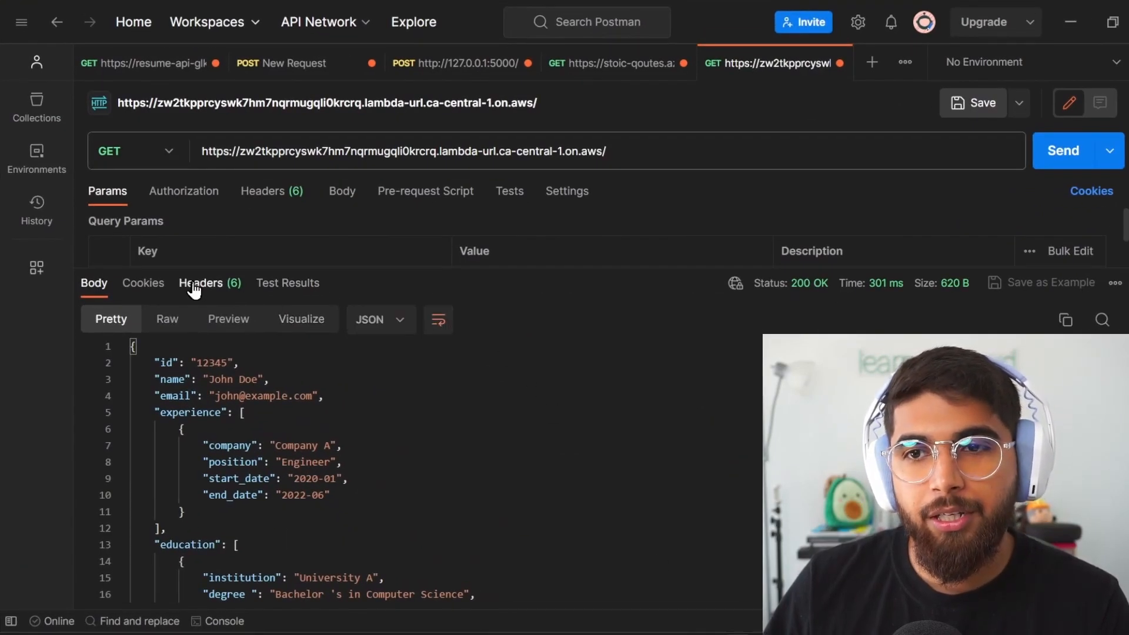
mouse_move(626, 157)
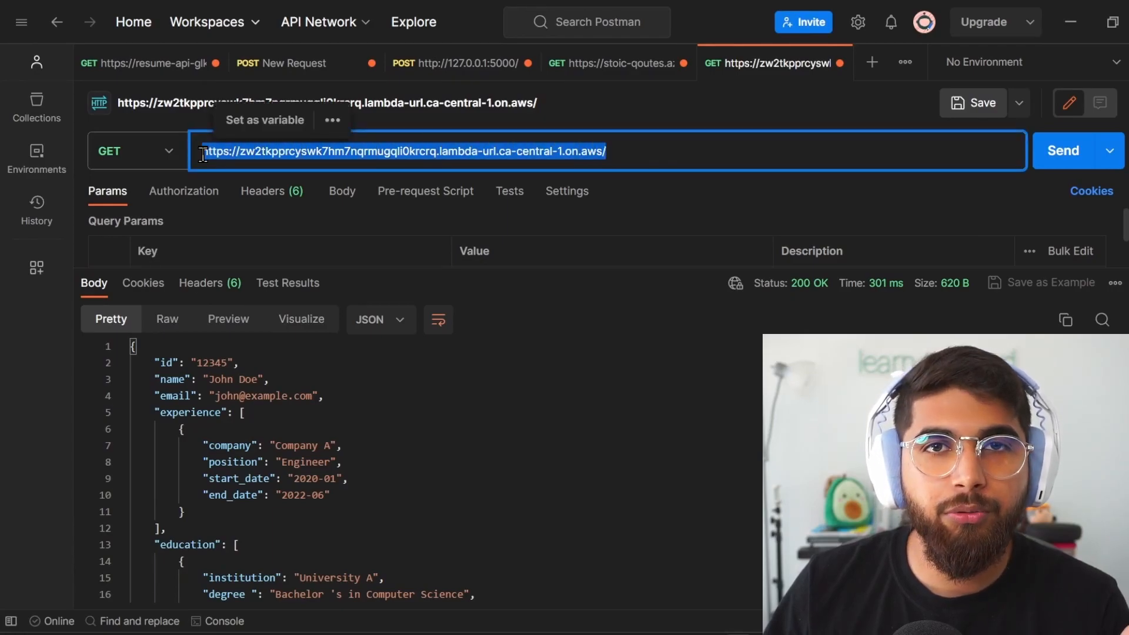
mouse_move(813, 297)
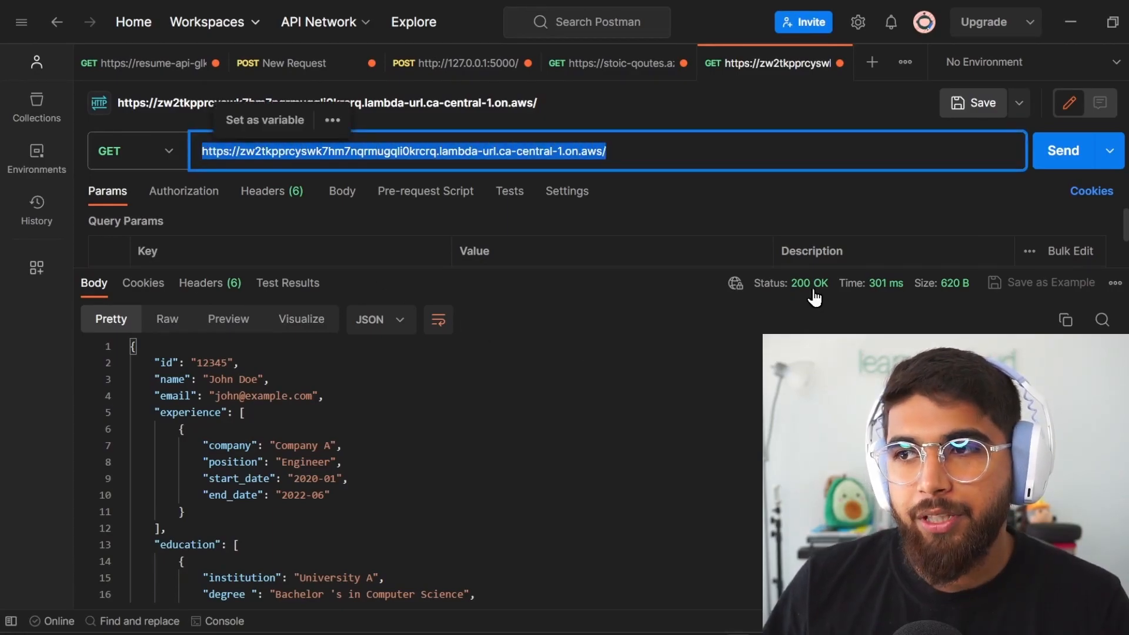
Show the Lambda response's six headers, including Content-Type application/json, in Postman
left_click(201, 283)
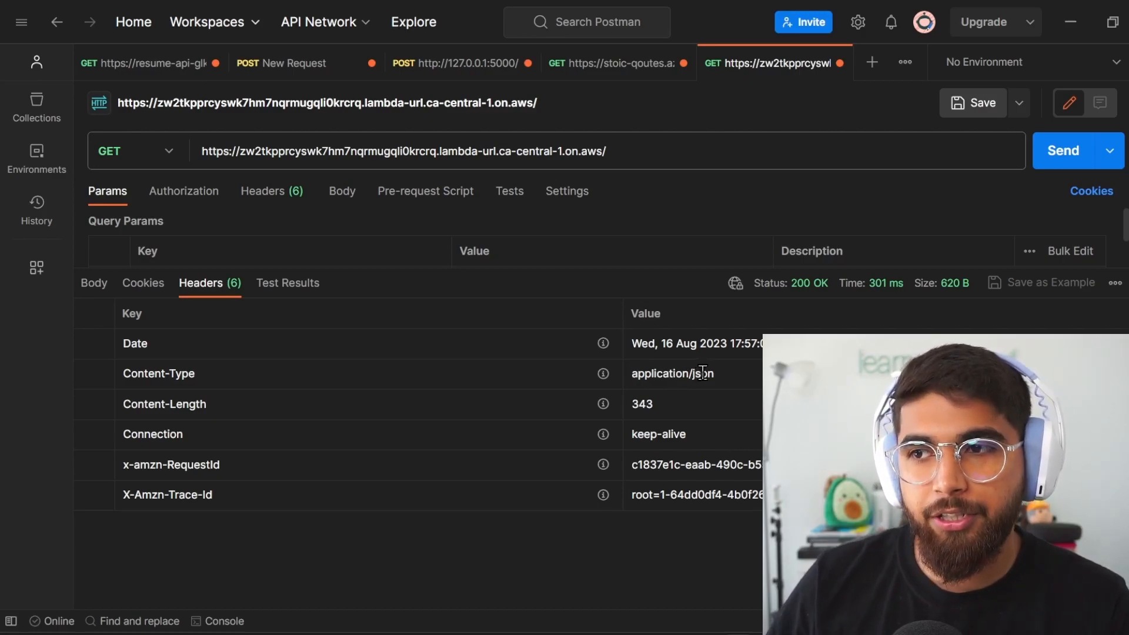
mouse_move(572, 397)
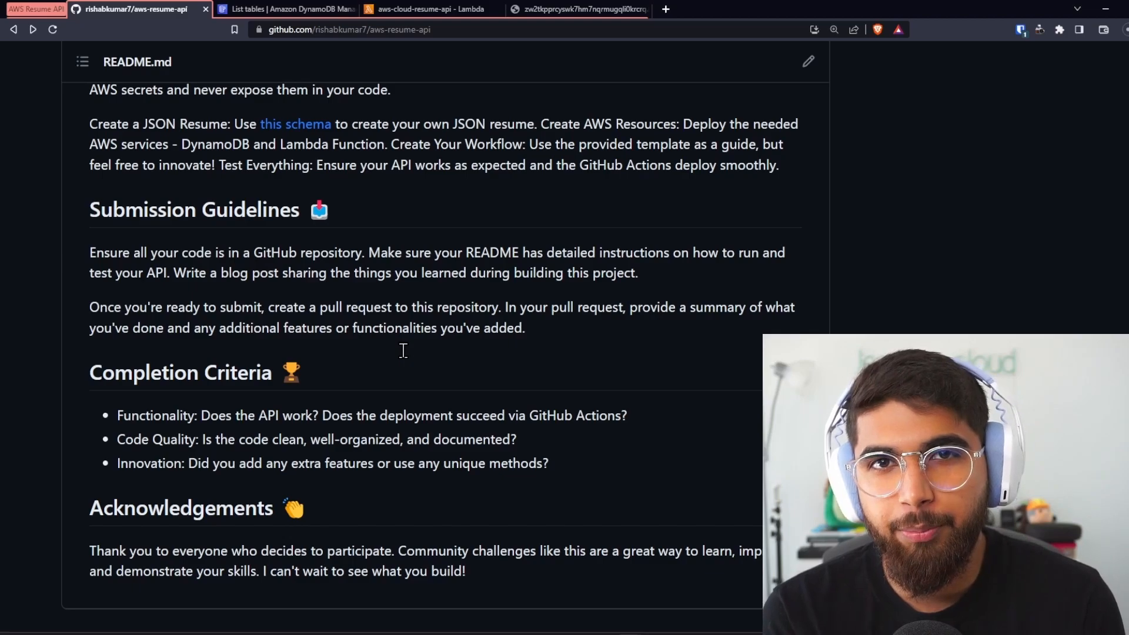
mouse_move(215, 273)
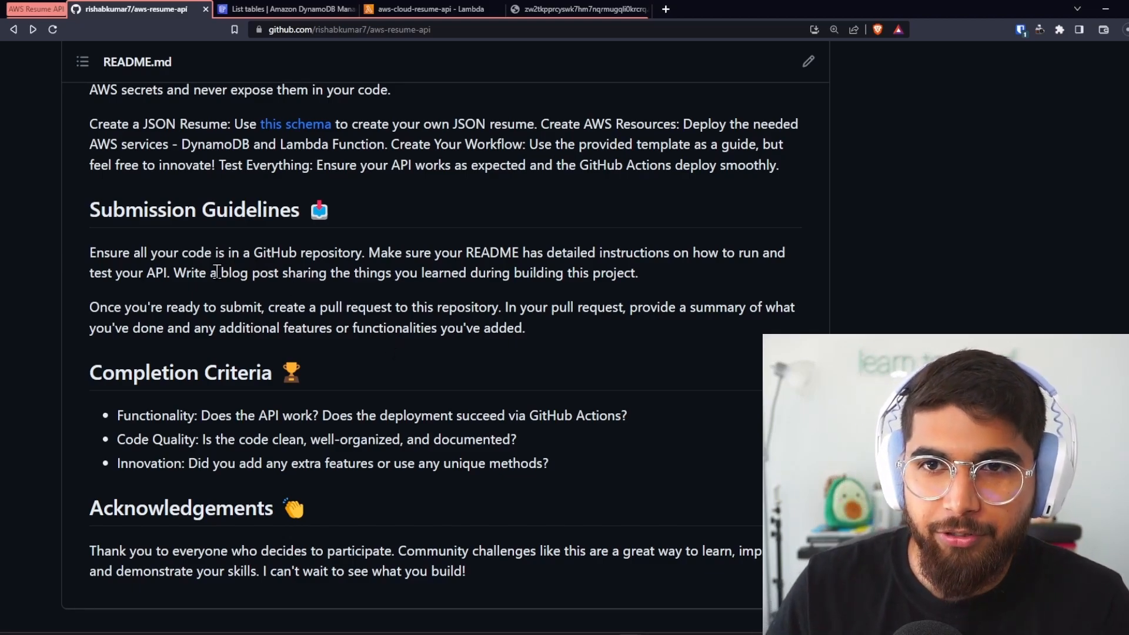
mouse_move(180, 237)
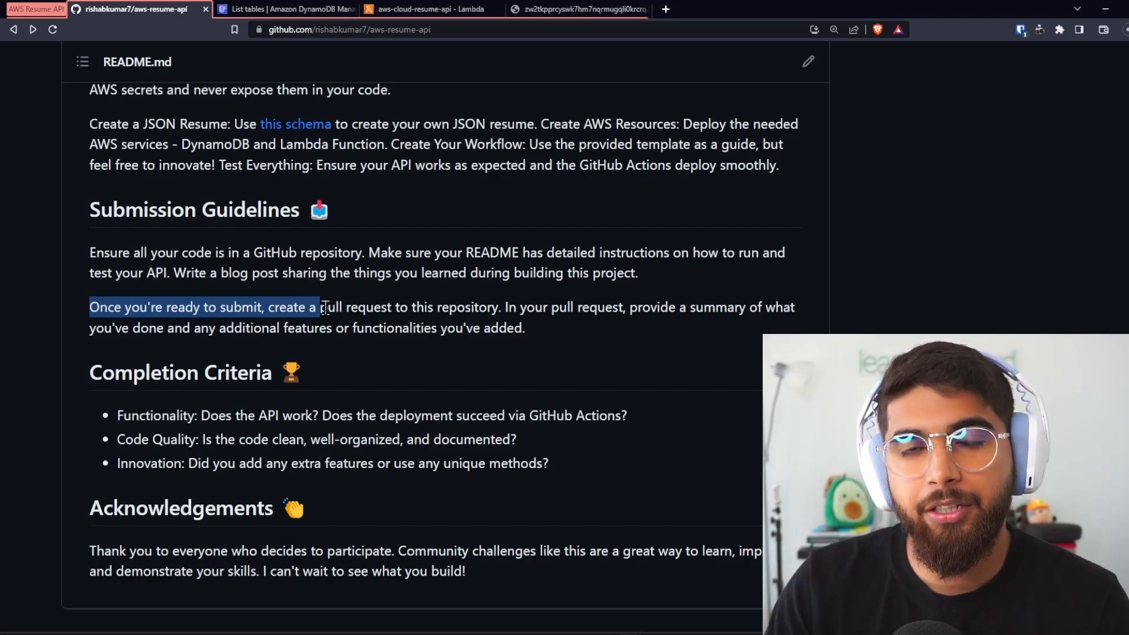
scroll("down", 3)
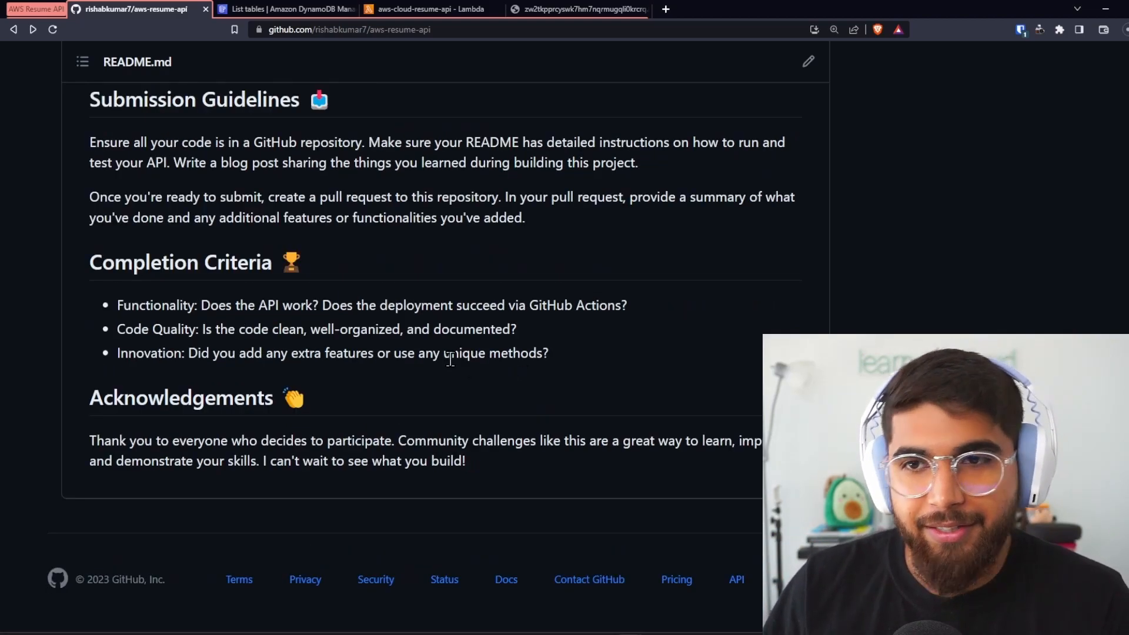
double_click(155, 305)
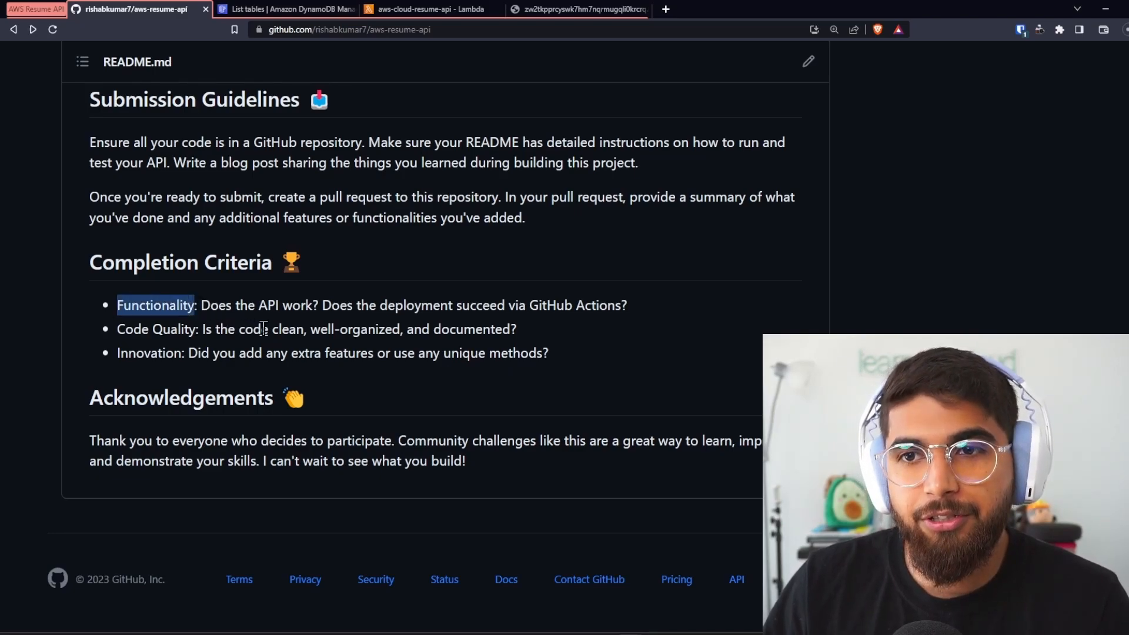
mouse_move(508, 433)
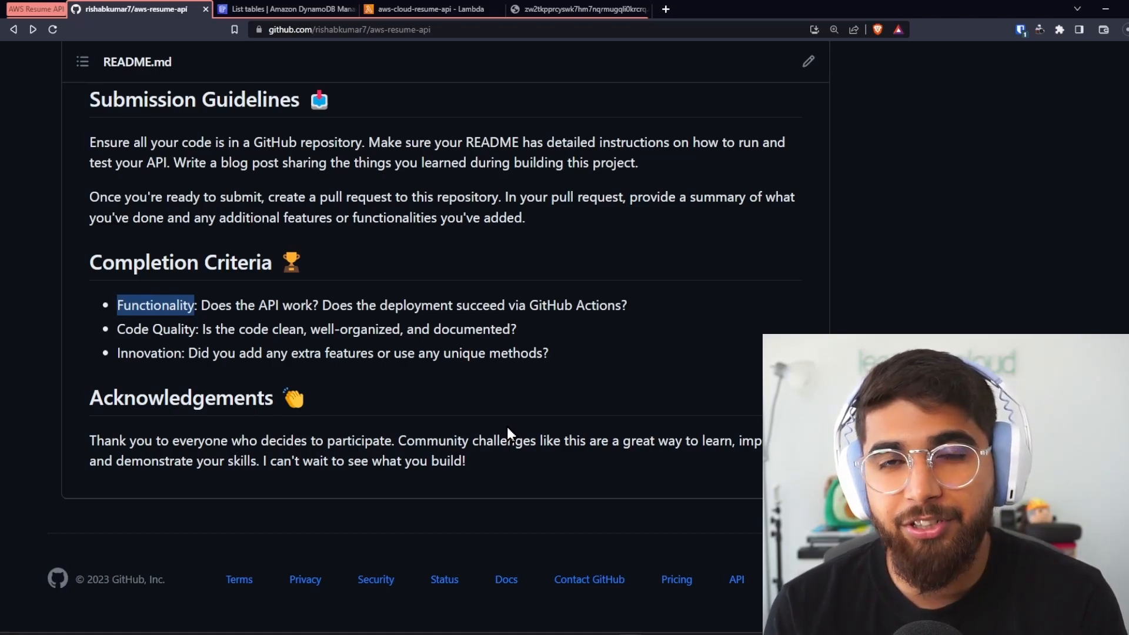
mouse_move(544, 329)
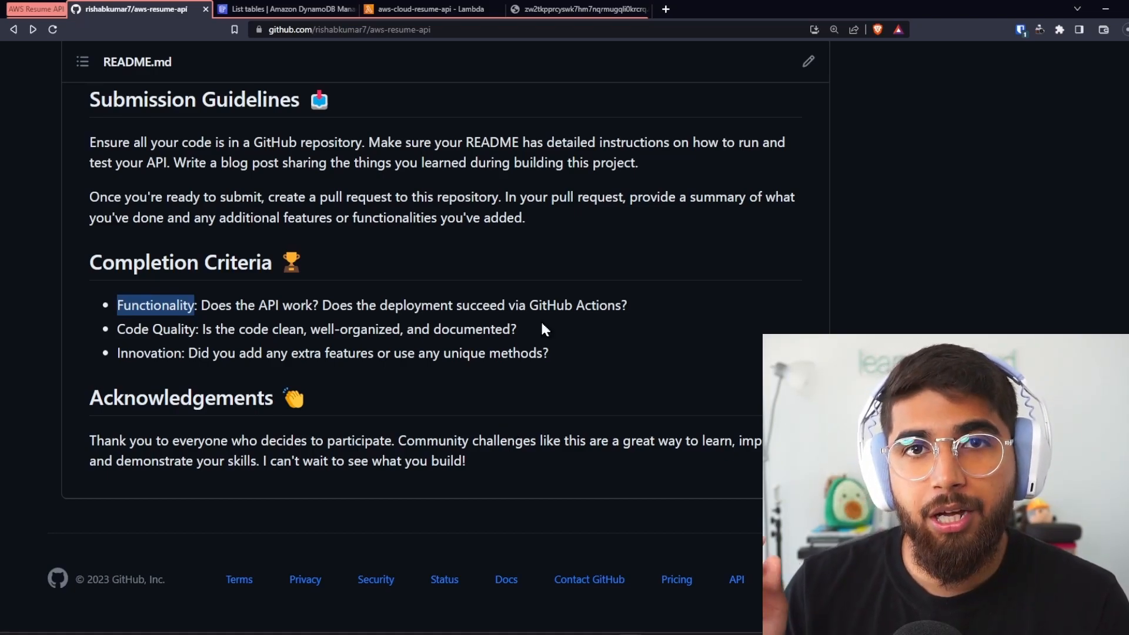